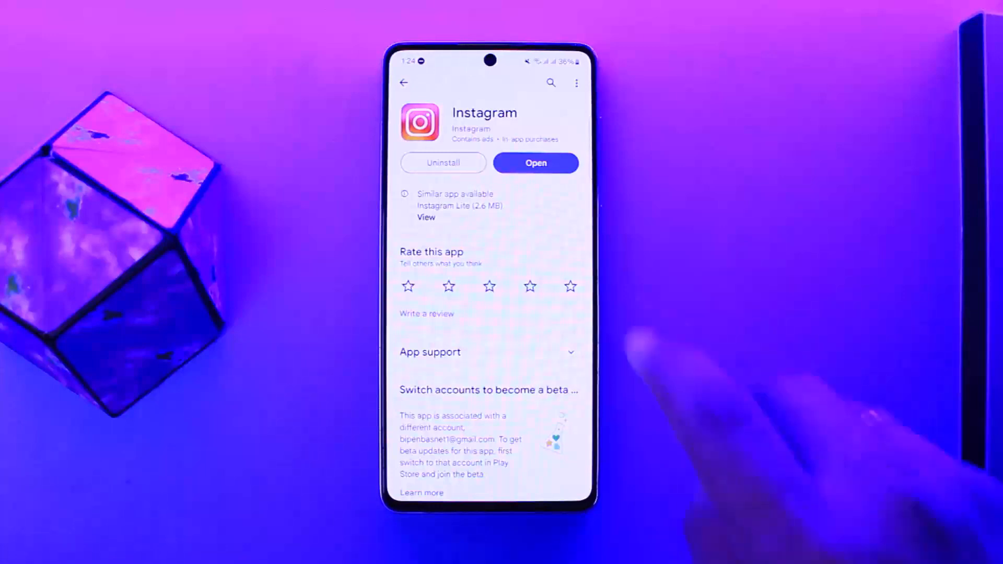
- Launch Instagram from its Play Store page so the home feed shows
{"action": "left_click", "coordinate": [535, 163]}
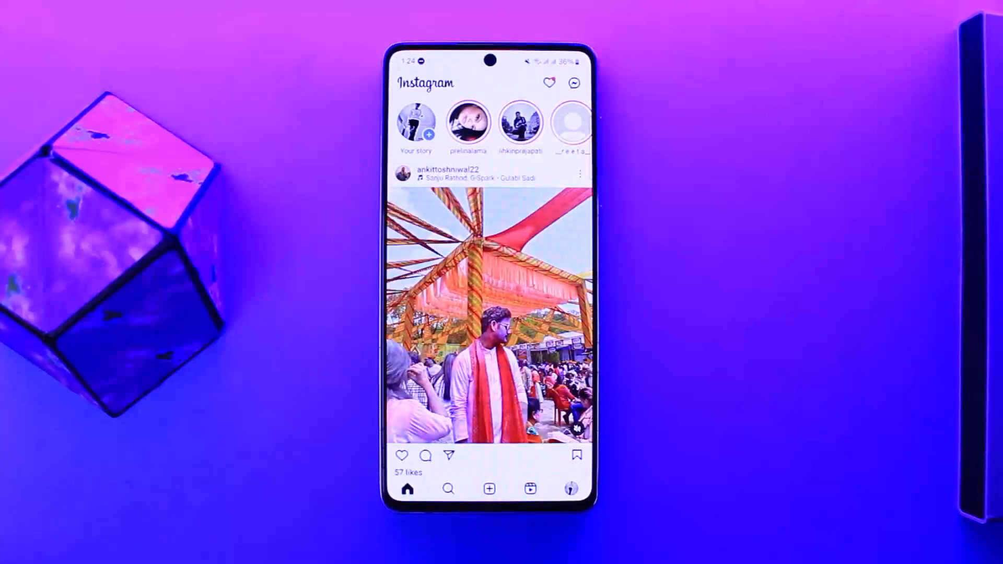
- Go to your profile and bring up Settings and activity at the Login section
{"action": "left_click", "coordinate": [571, 488]}
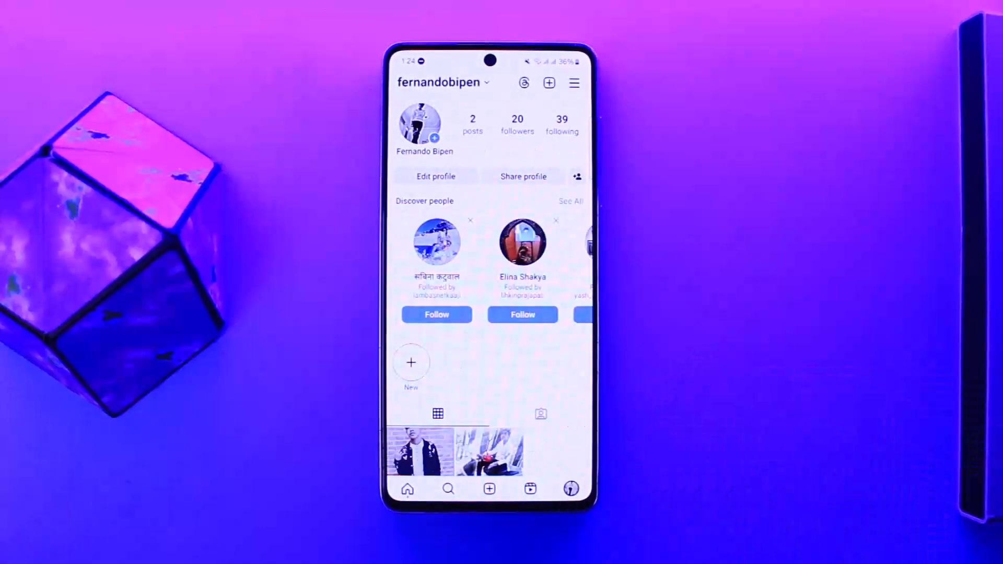
{"action": "left_click", "coordinate": [574, 82]}
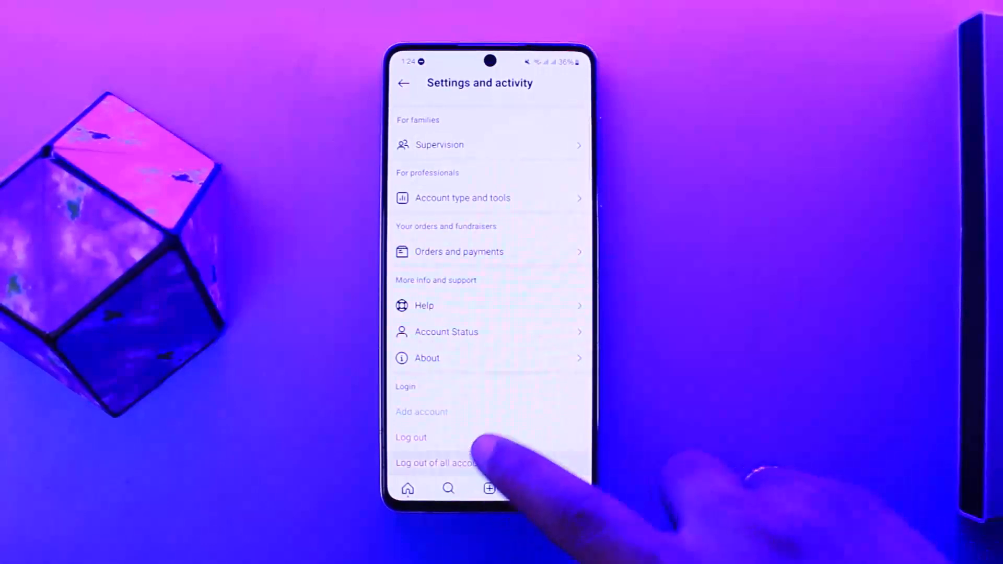
- Log out of all accounts and confirm, reaching the saved-profiles sign-in screen
{"action": "left_click", "coordinate": [435, 463]}
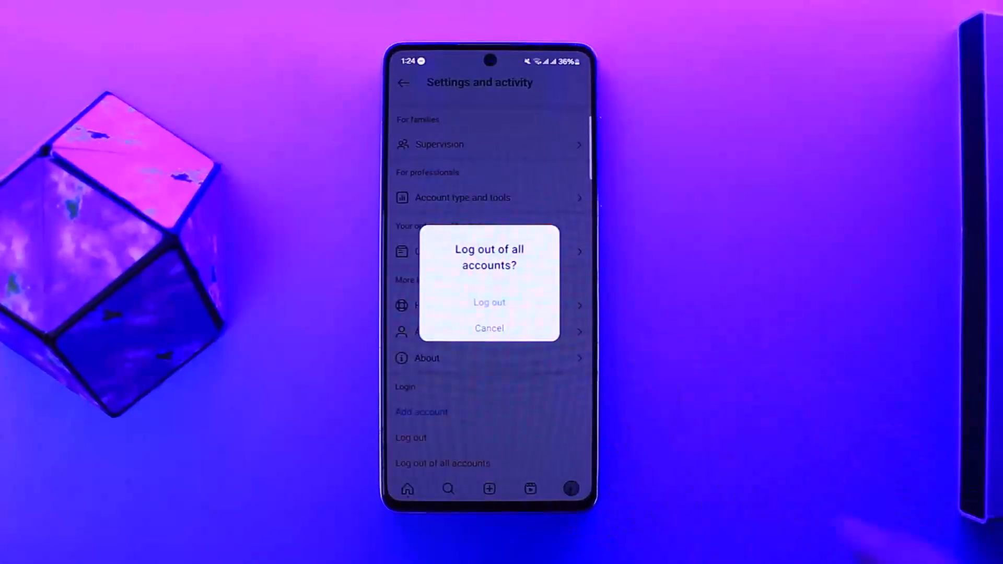
{"action": "left_click", "coordinate": [489, 302]}
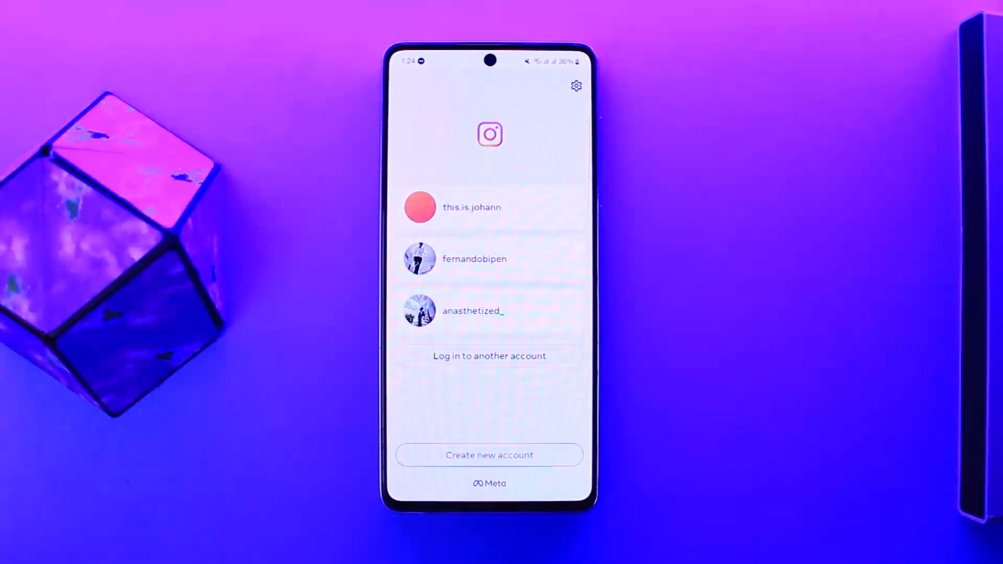
- Remove the saved account this.is.johann via Manage profiles, leaving two profiles
{"action": "left_click", "coordinate": [575, 85]}
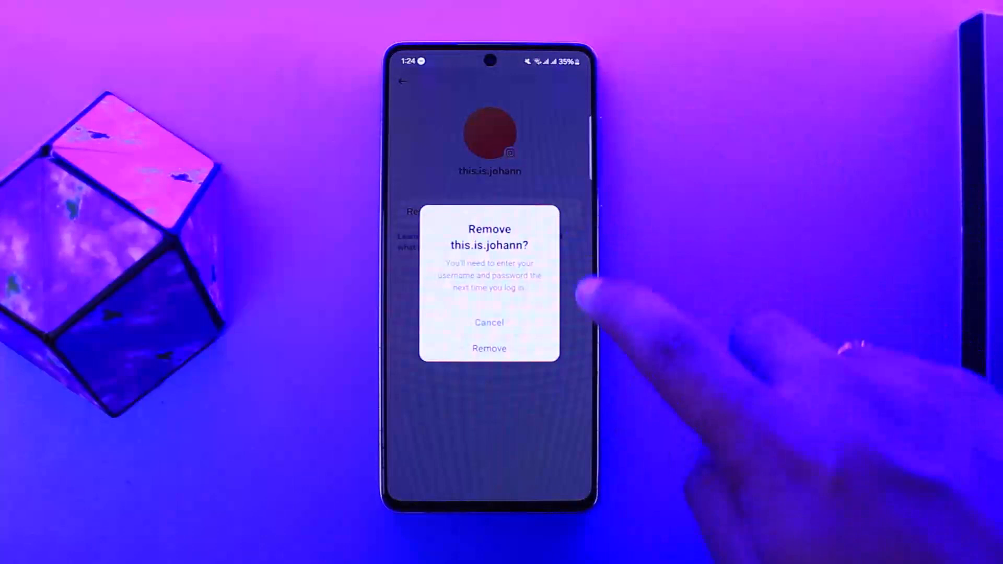
{"action": "left_click", "coordinate": [489, 348]}
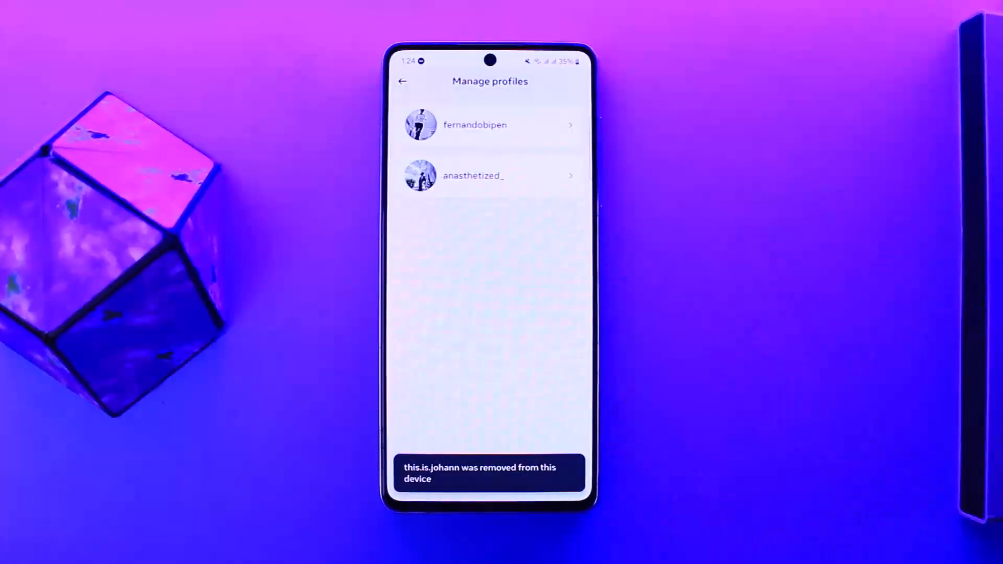